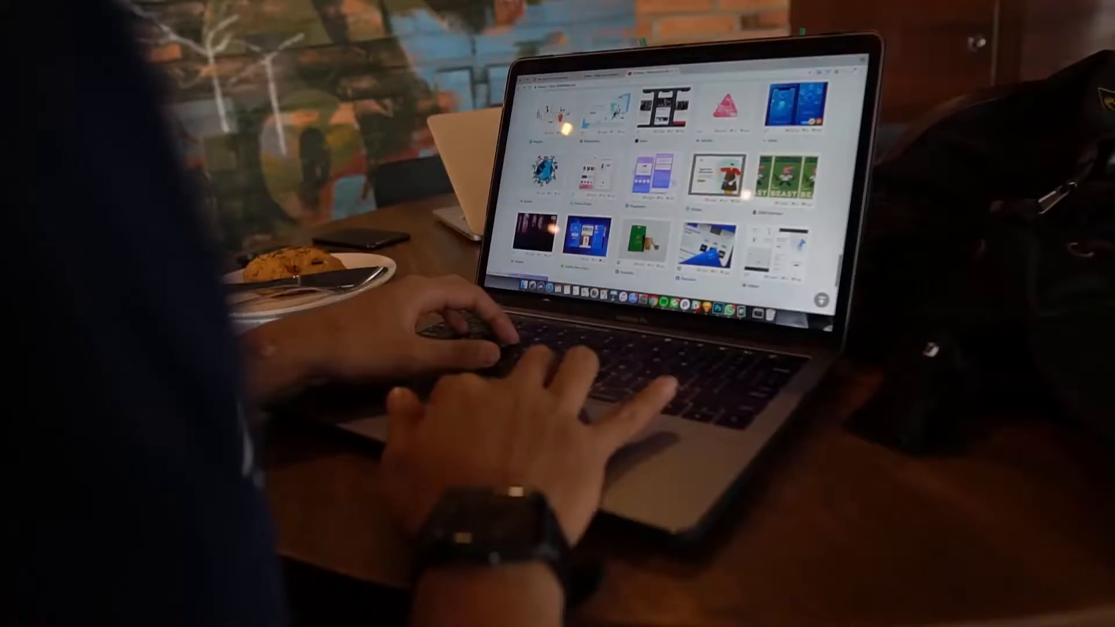
{"action": "scroll", "scroll_direction": "down", "scroll_amount": 3}
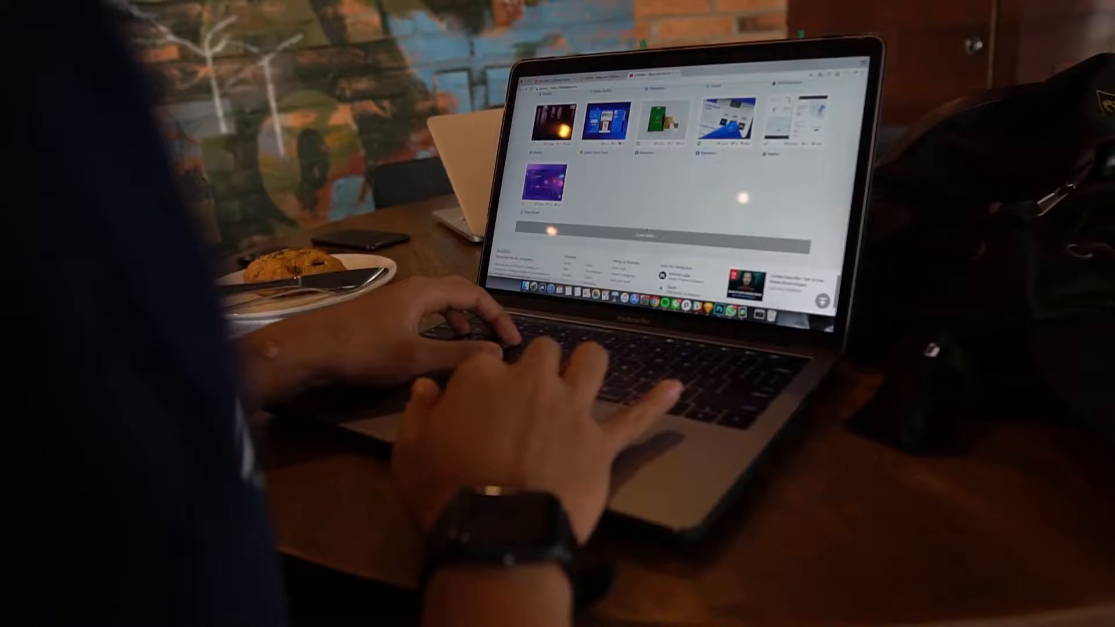